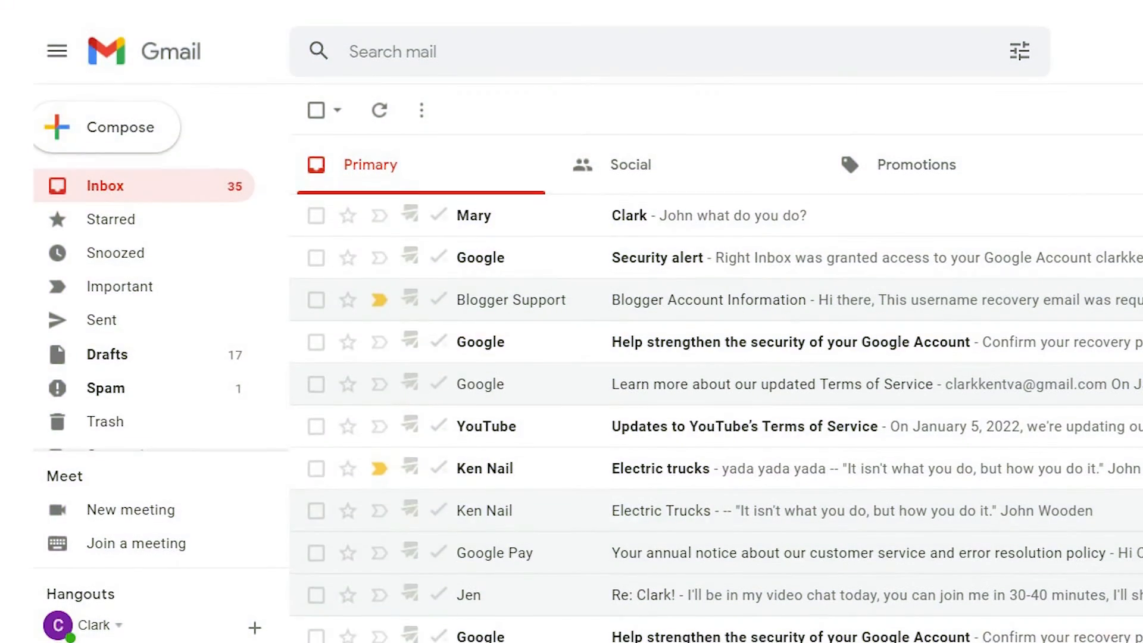
scroll(down, 3)
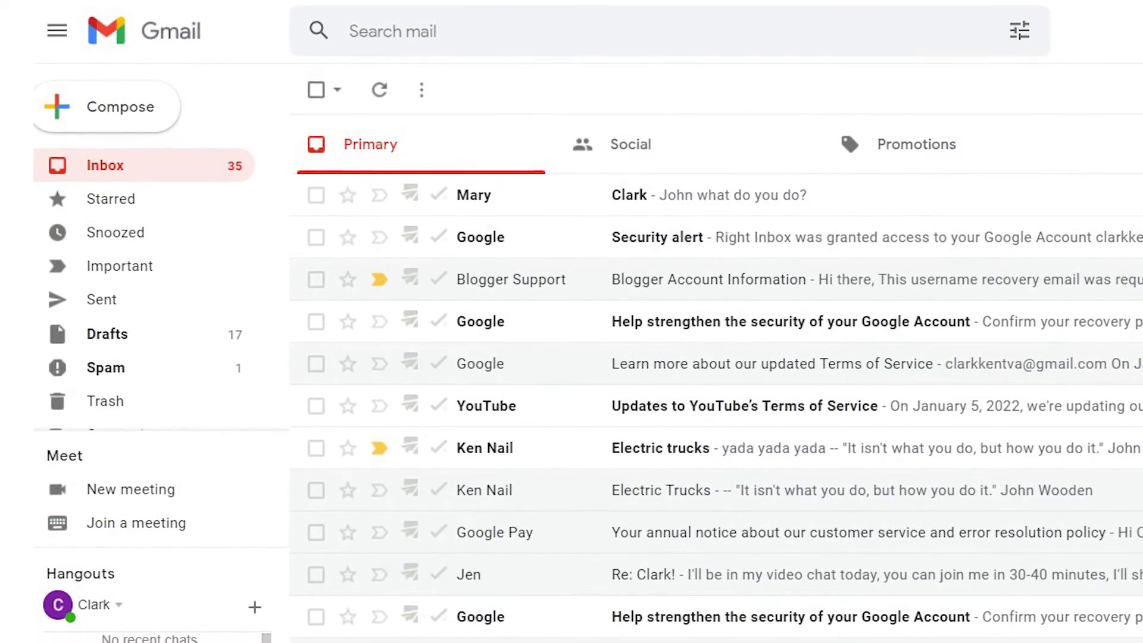
scroll(down, 3)
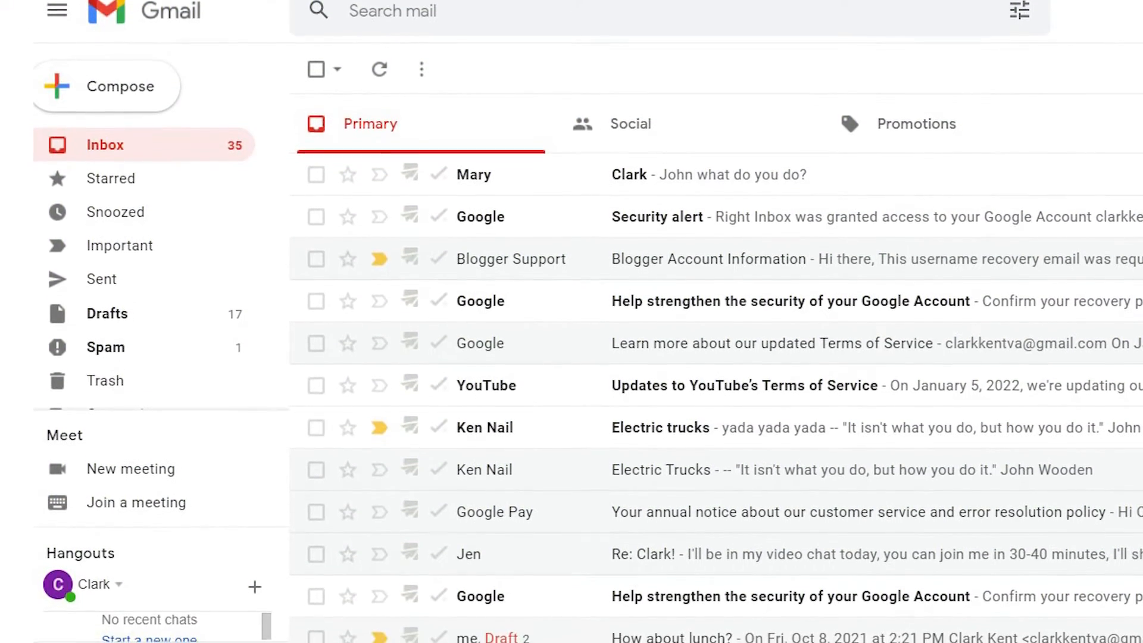
scroll(down, 3)
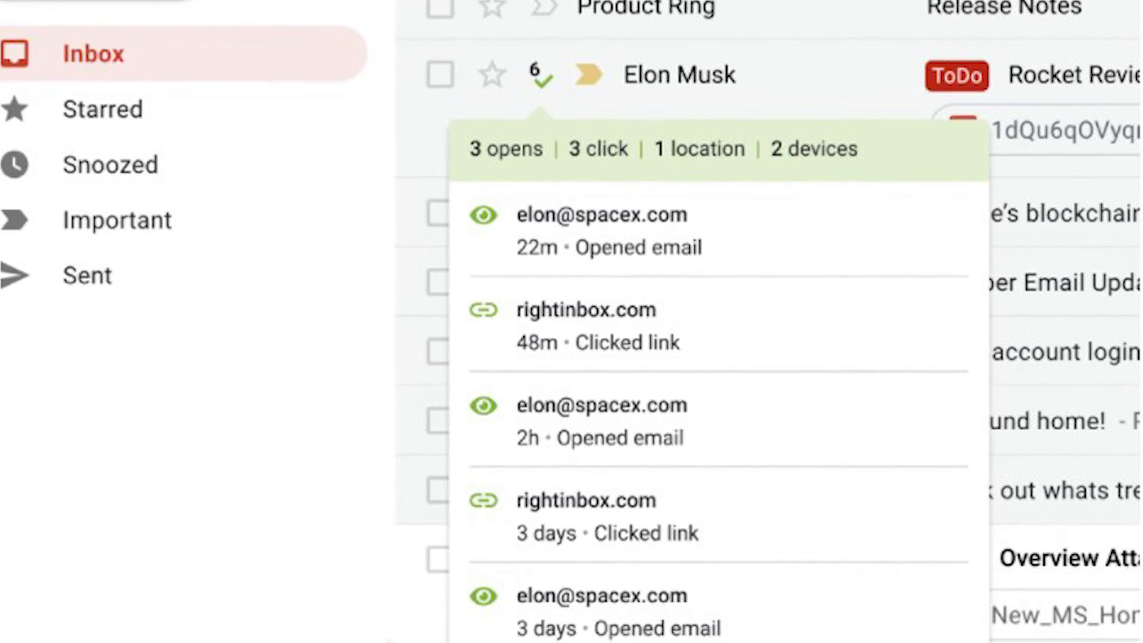
scroll(down, 3)
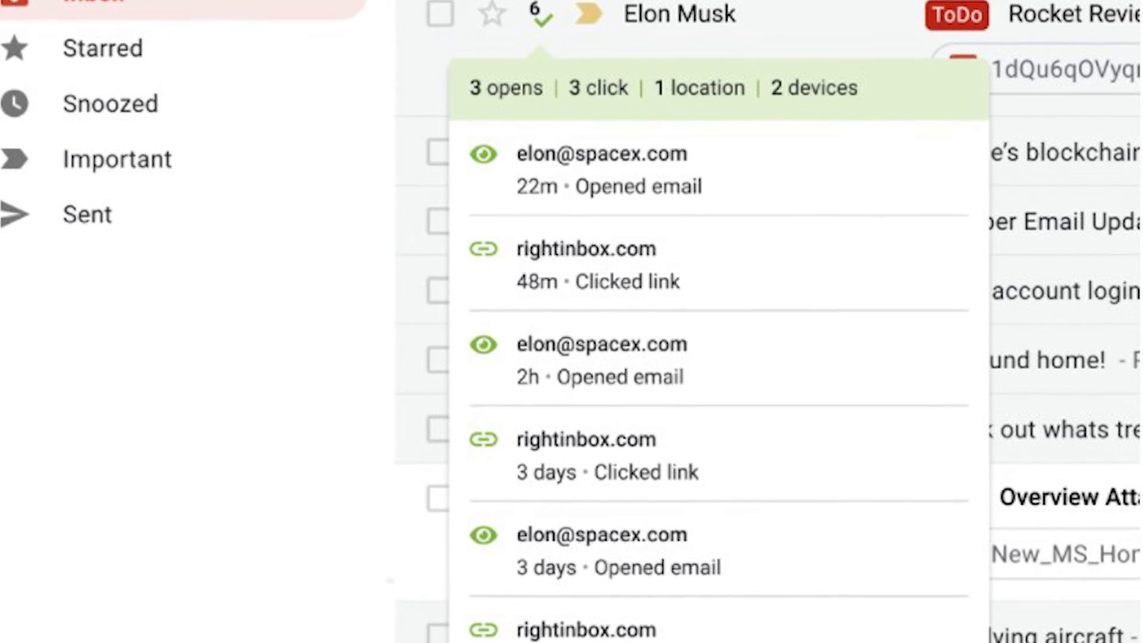
scroll(down, 3)
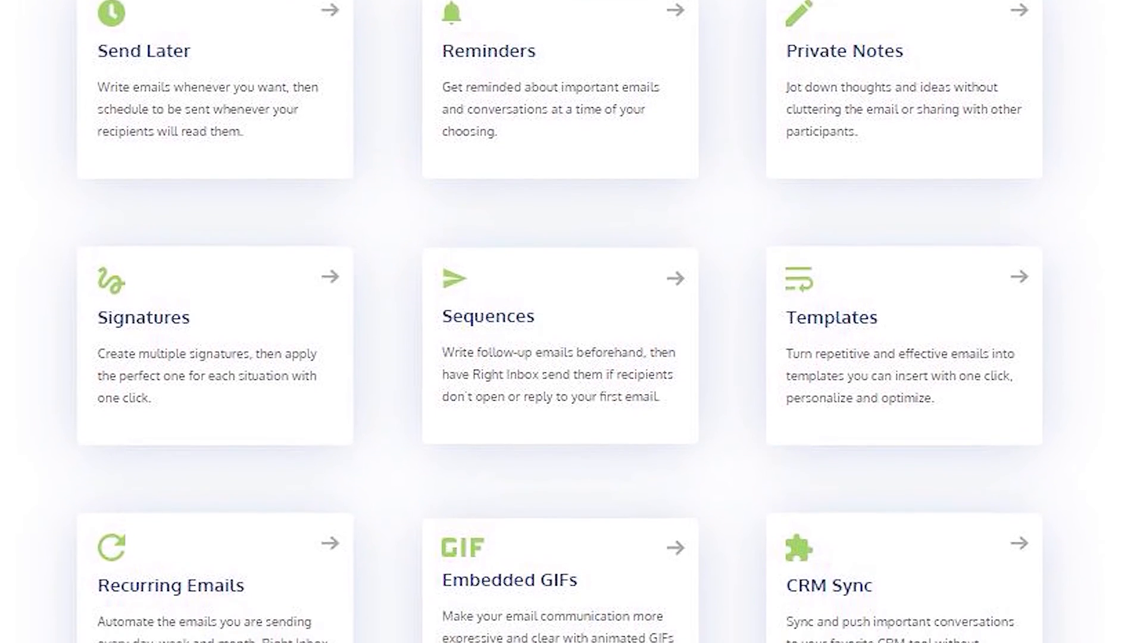
scroll(down, 3)
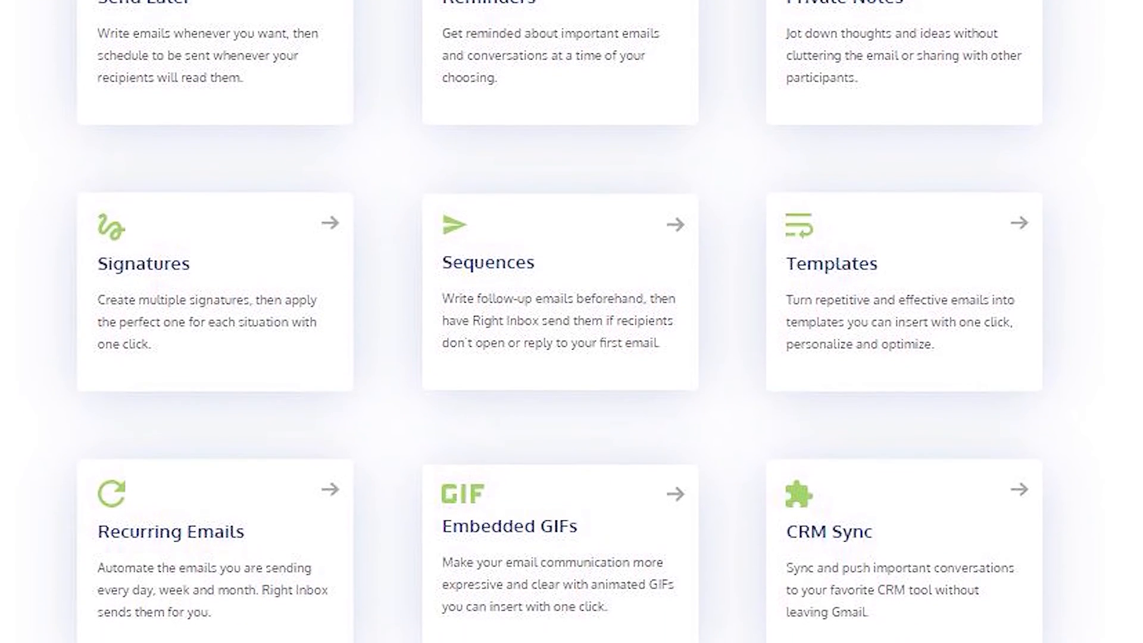
scroll(down, 3)
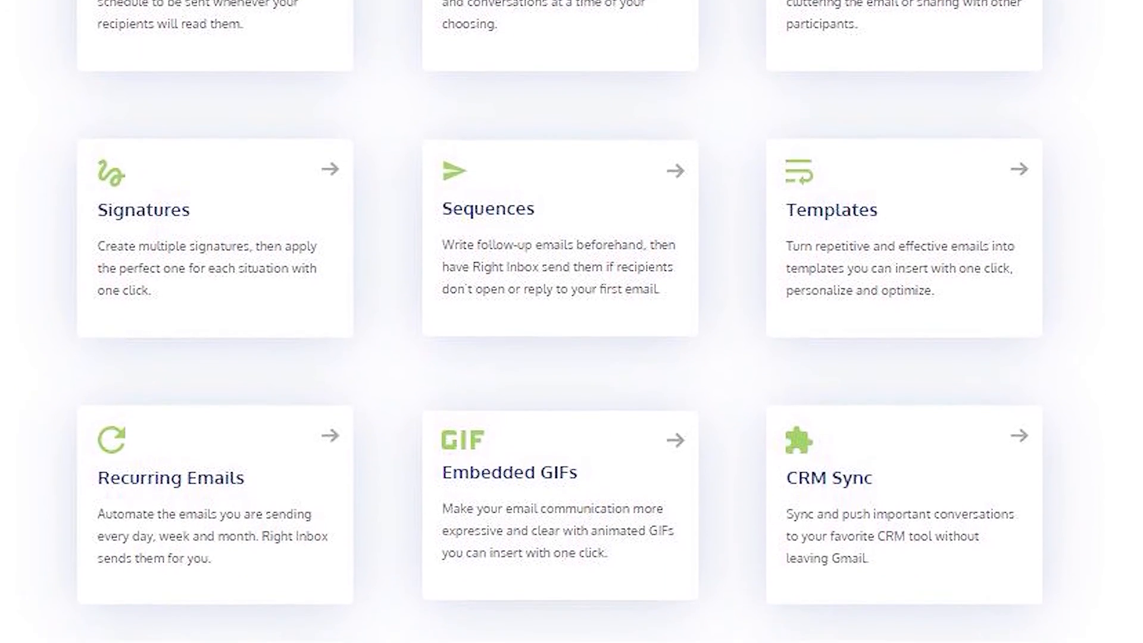
scroll(down, 3)
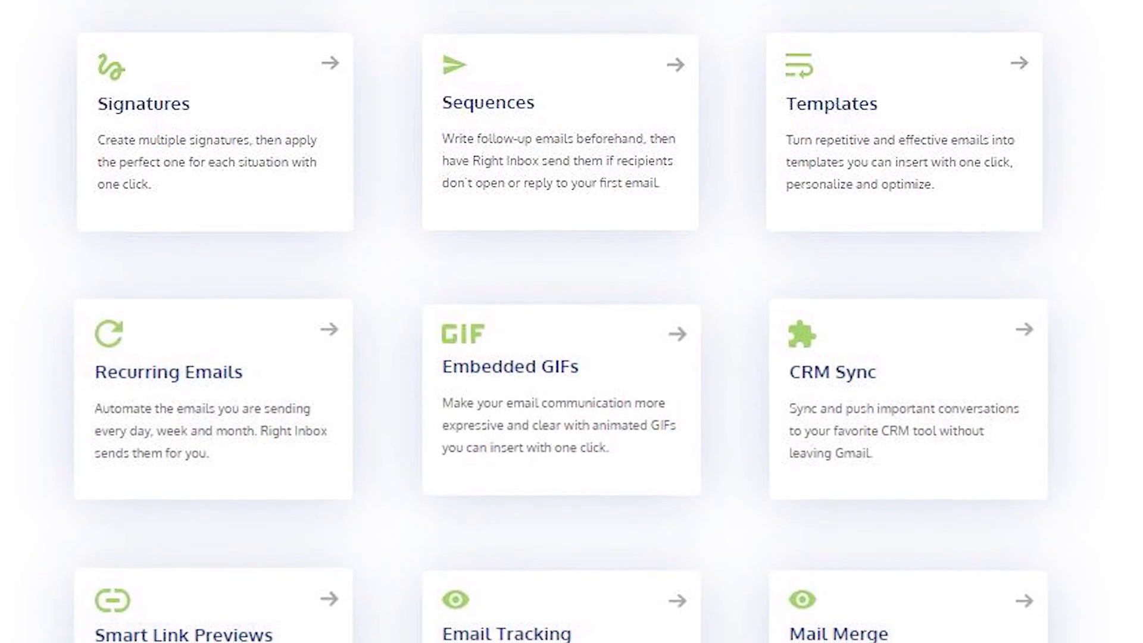
scroll(down, 3)
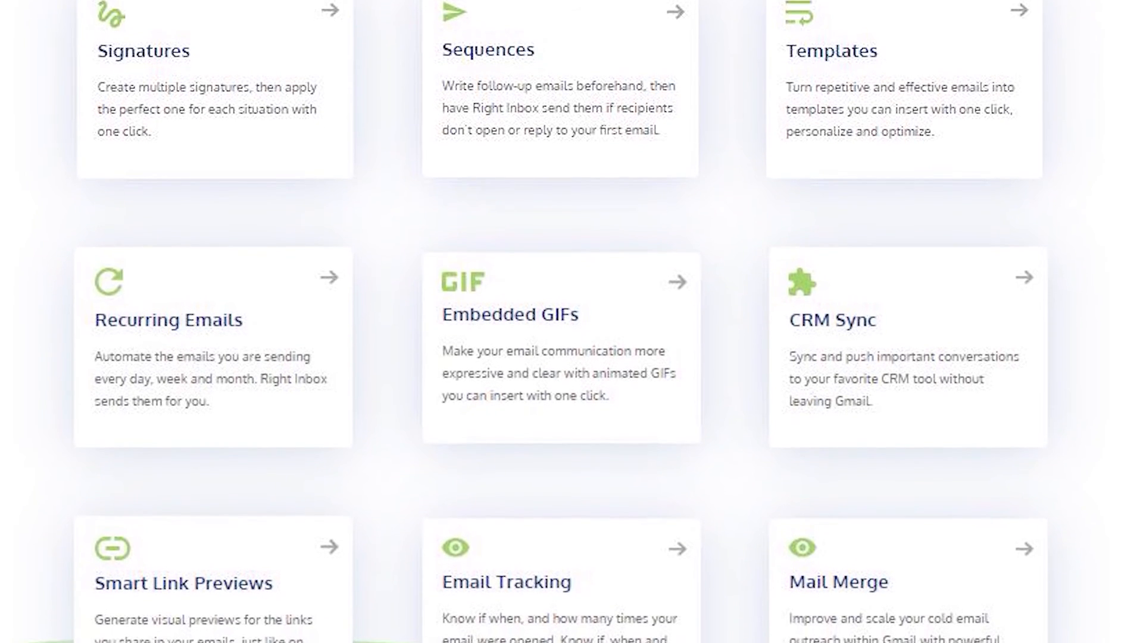
scroll(down, 3)
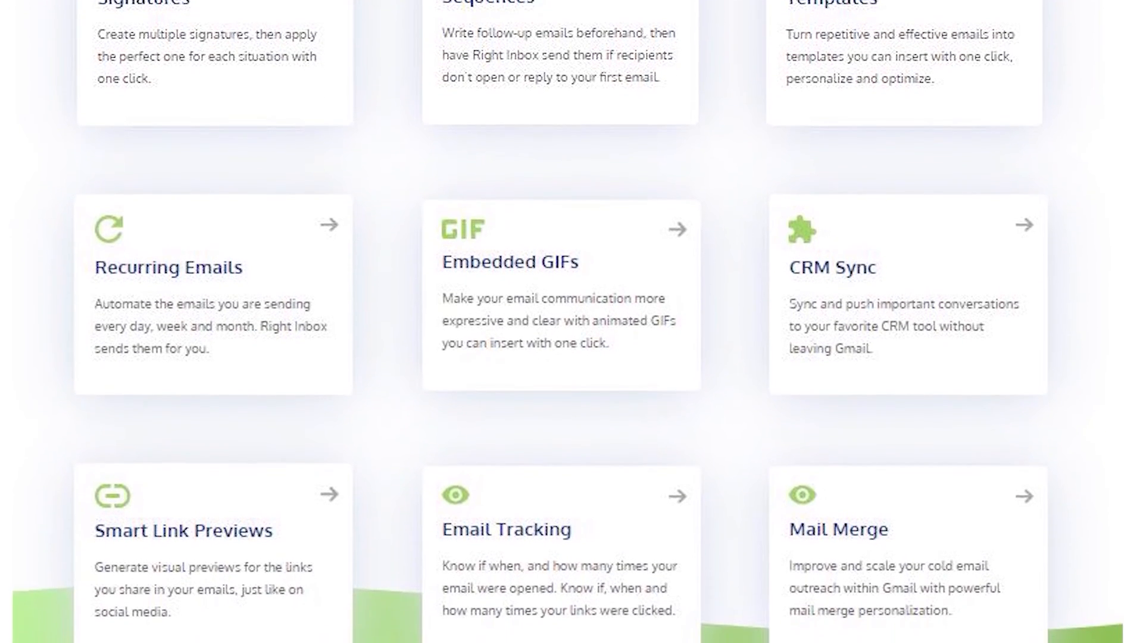